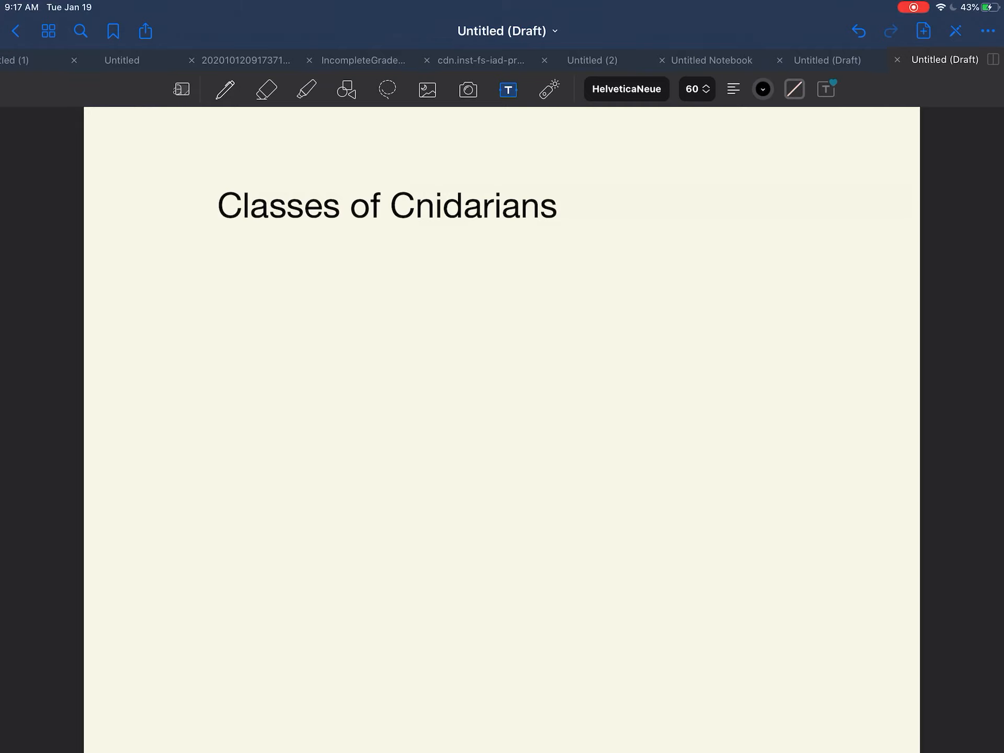
Handwrite 'Anthozoans' under the title with 'sea anemones, Coral' as examples beneath it.
click(225, 89)
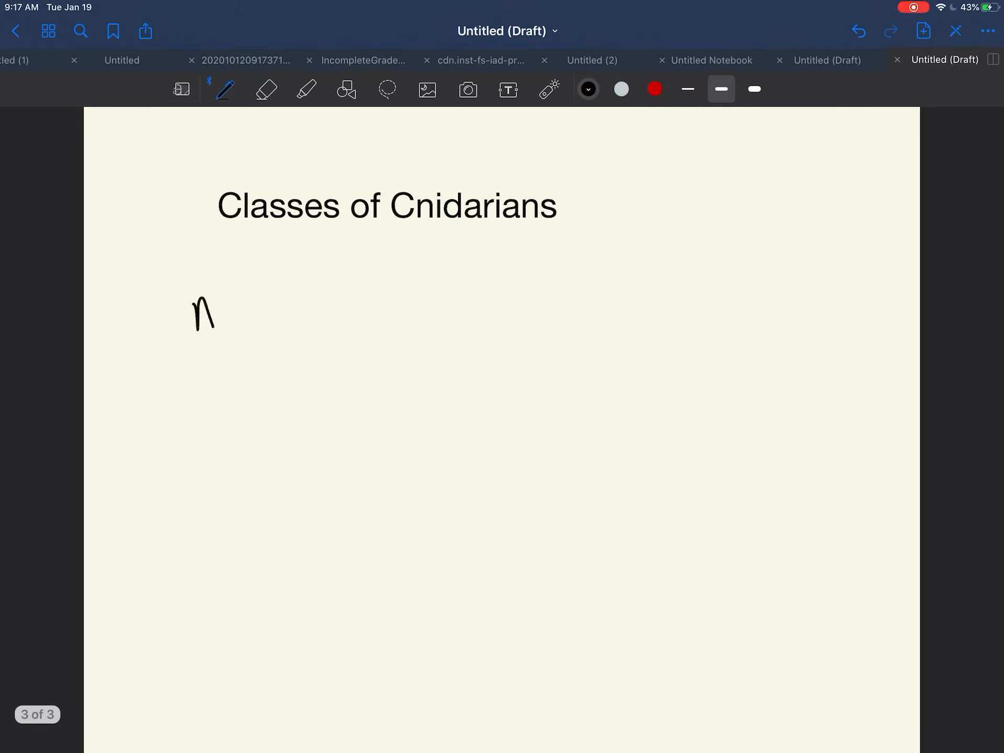
drag(192, 327, 288, 314)
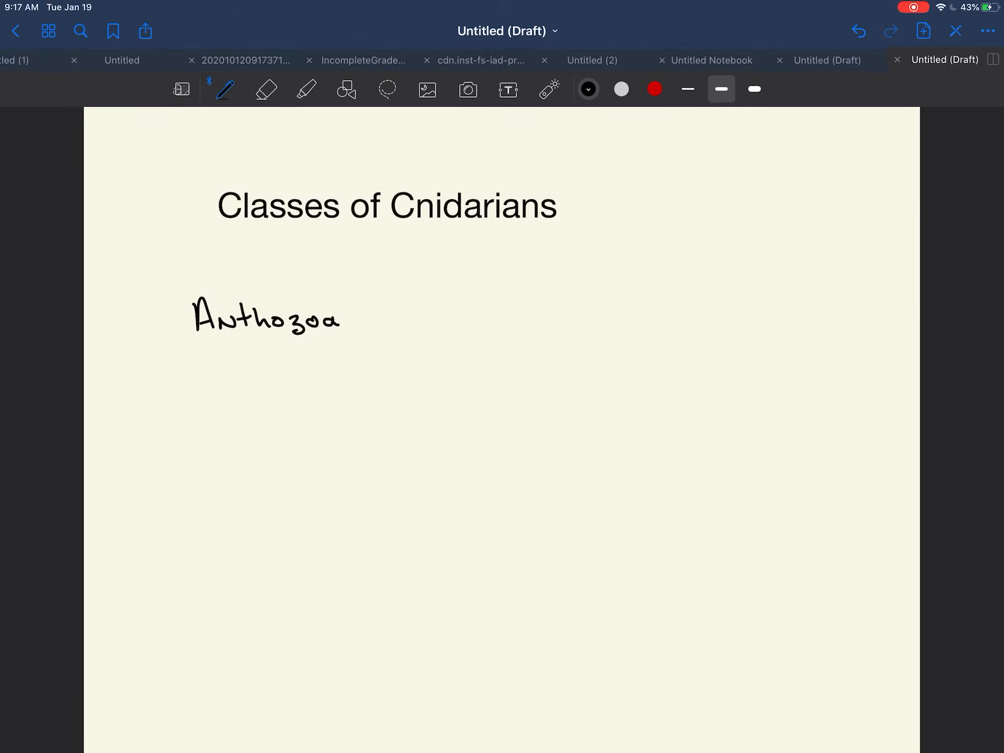
text(ns)
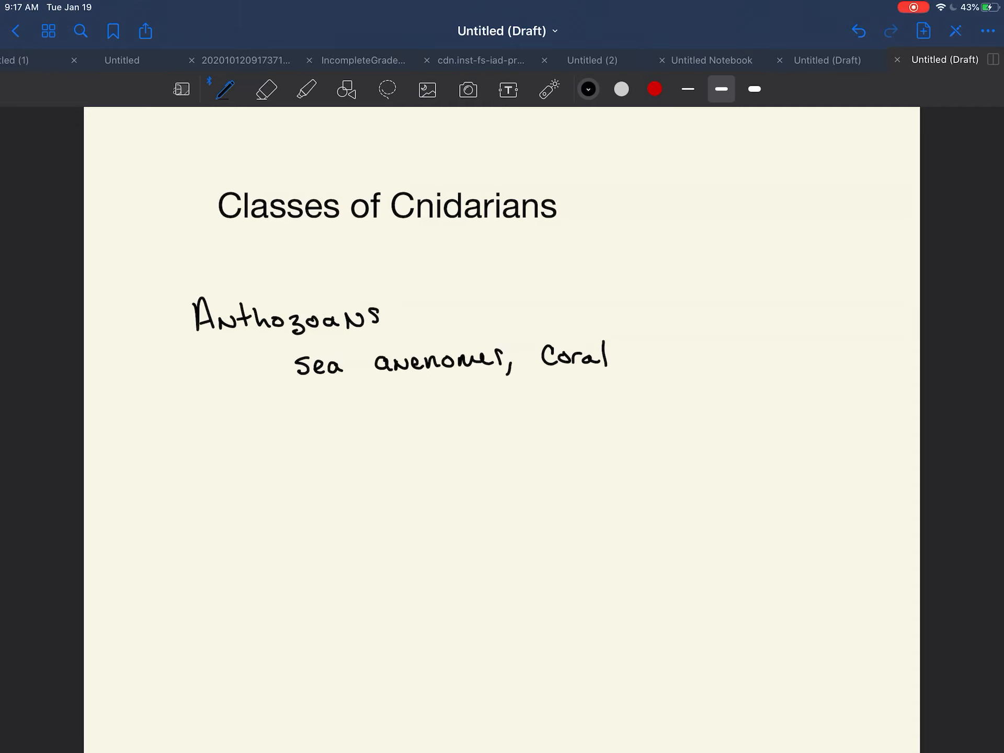
drag(688, 333, 717, 361)
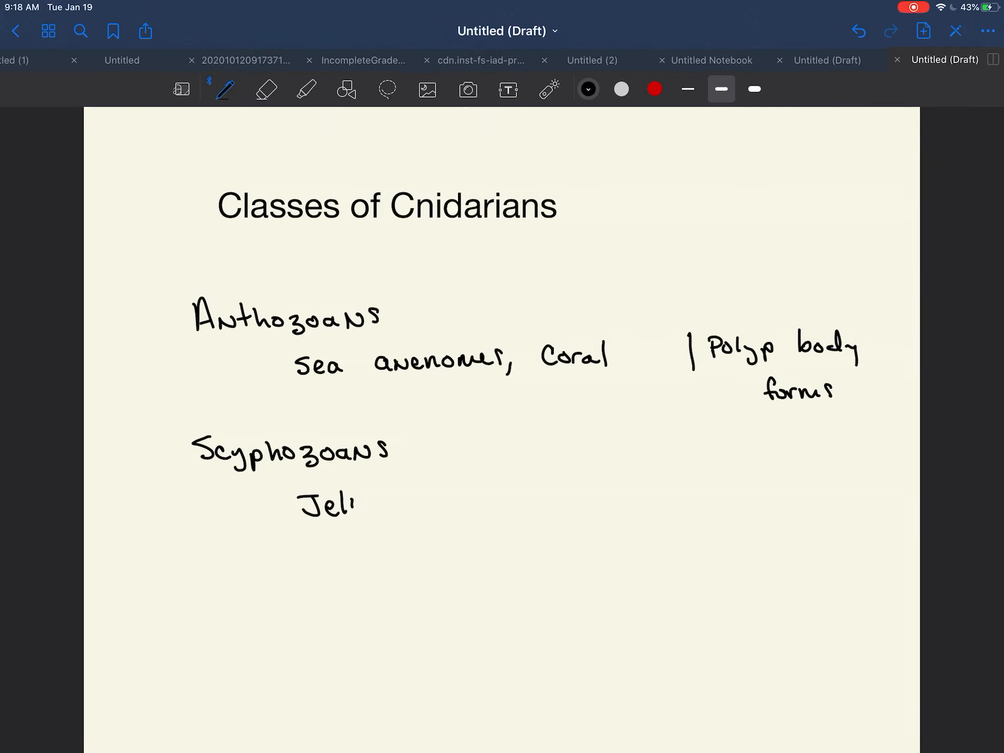
Handwrite 'Jellyfish' under Scyphozoans with a '| medusa body form' note beside it.
drag(340, 499, 396, 487)
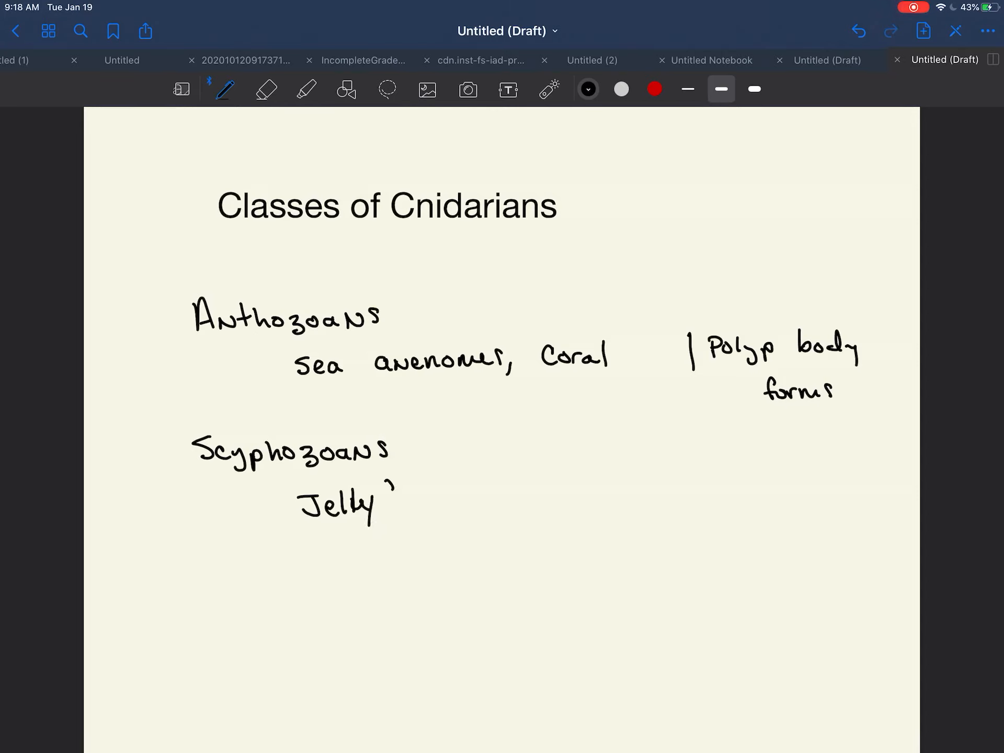
text(fish)
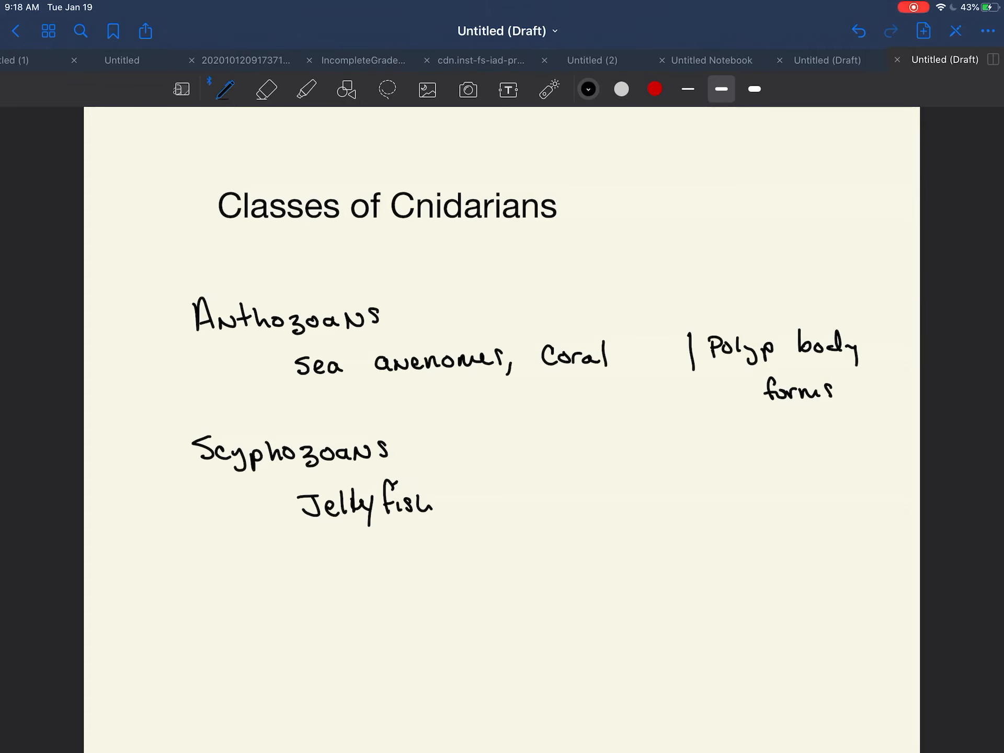
drag(531, 477, 585, 503)
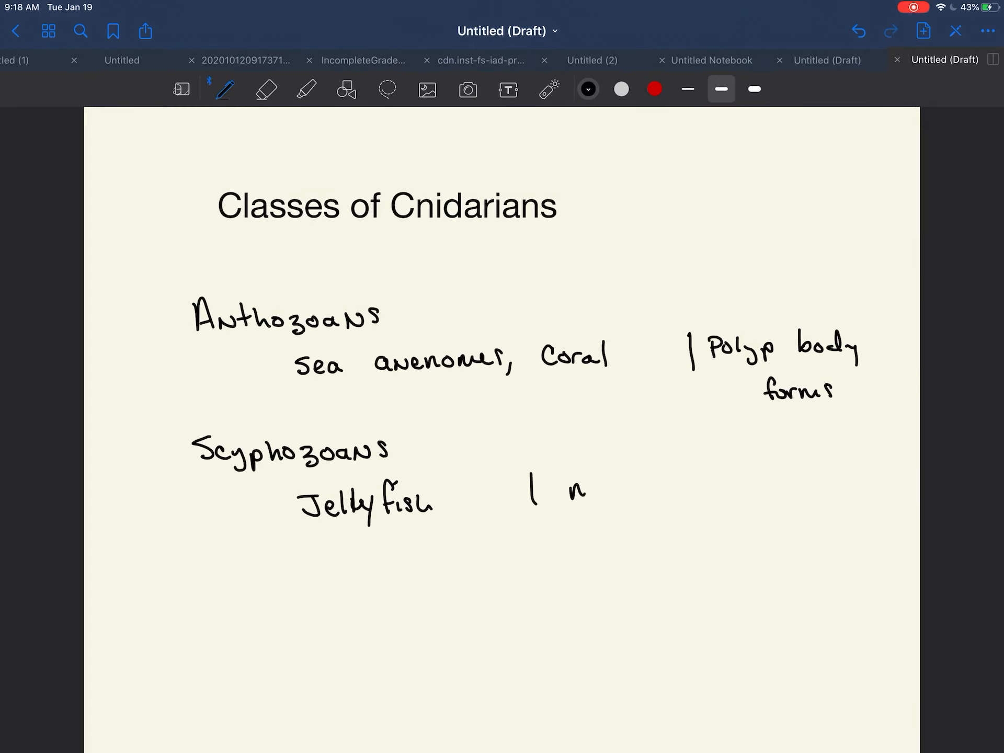
text(medusa body form)
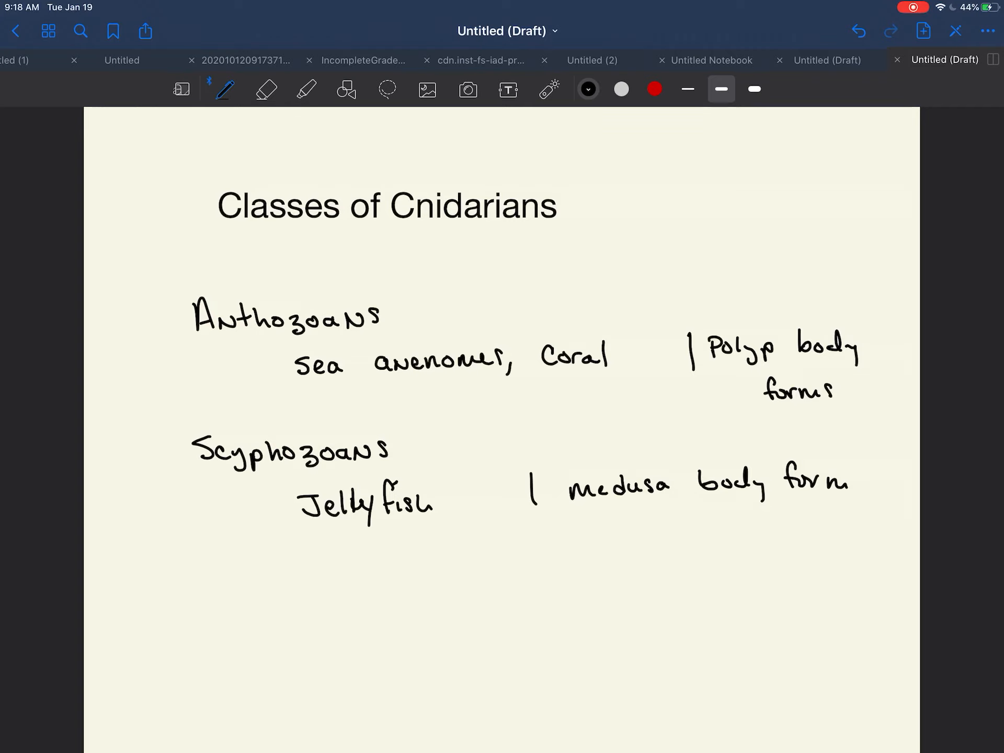
Handwrite 'Cubozoans' with 'complex eyes' and 'very powerful venom' beneath it.
text(Cubozoans)
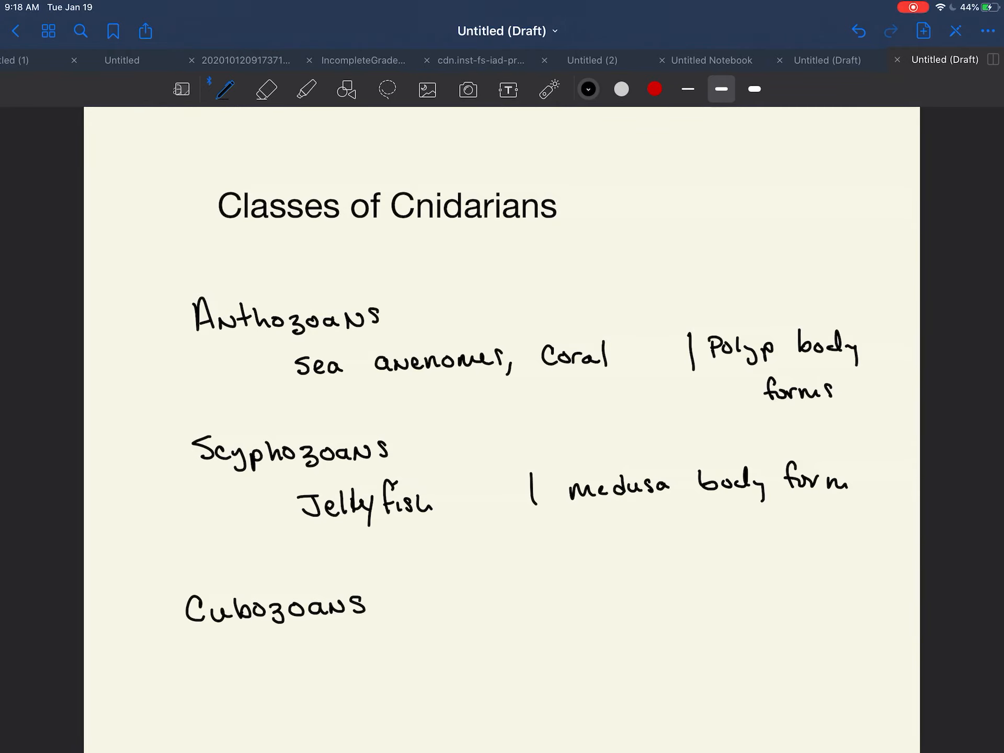
text(Complex)
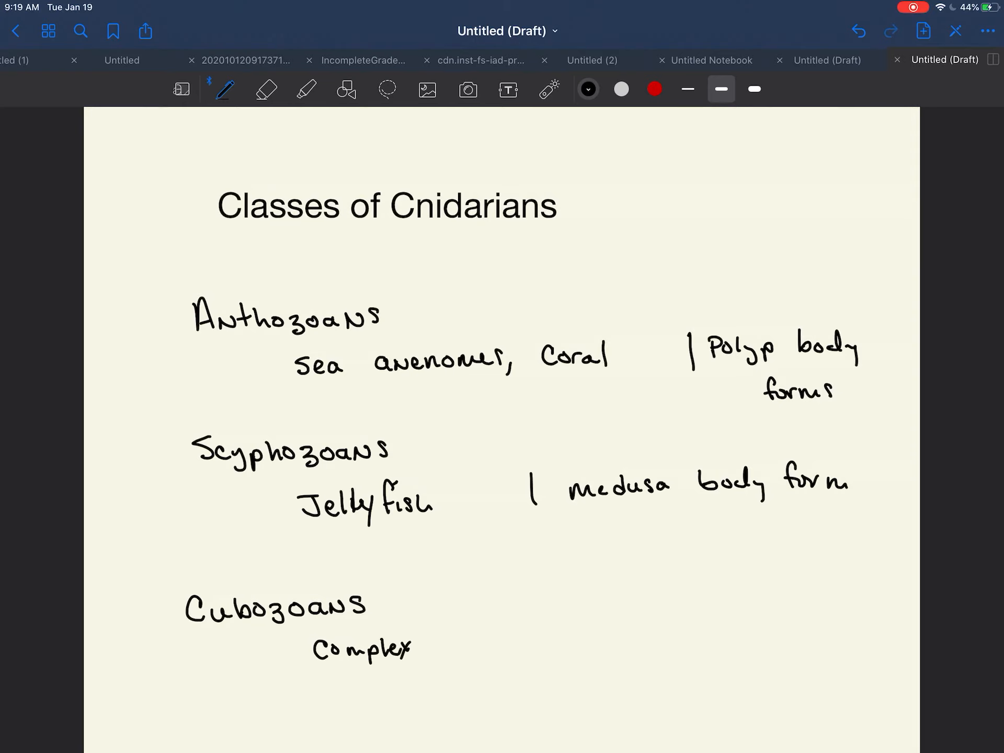
text(eyes)
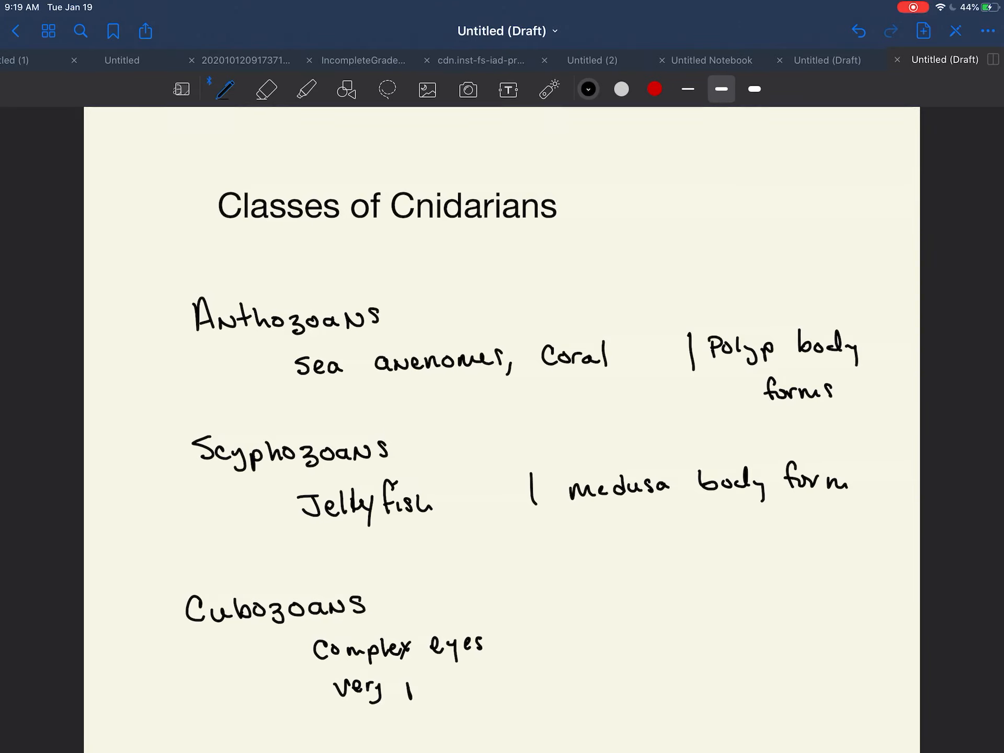
text(P)
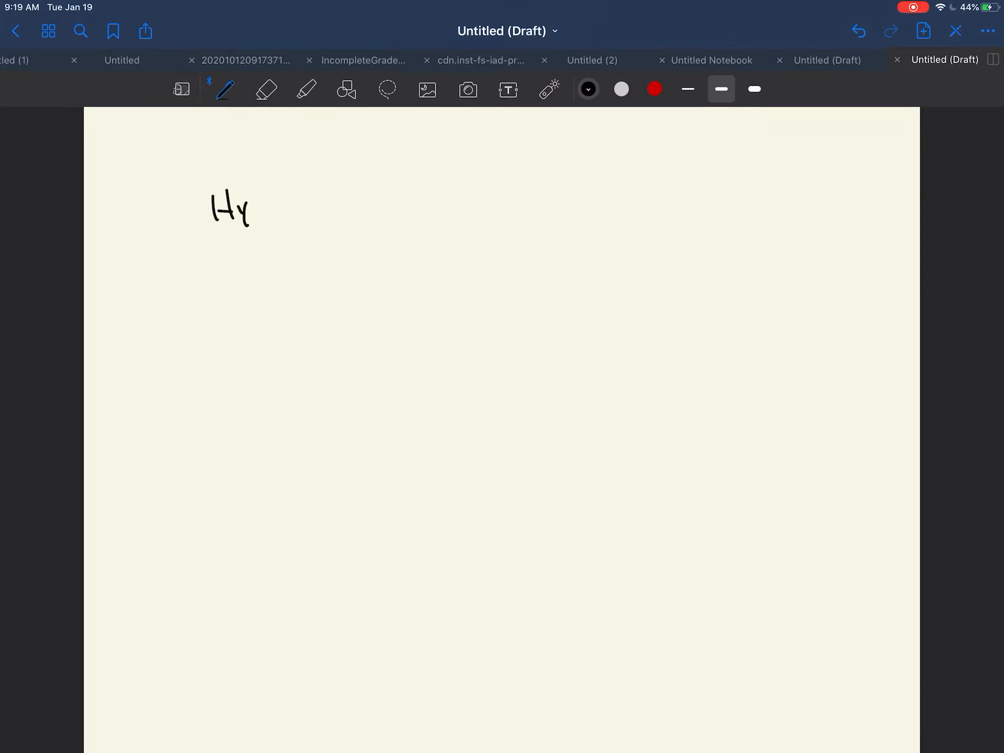
On the new page, handwrite 'Hydrozoans' with 'Hydra, obelia' listed underneath.
drag(250, 211, 323, 211)
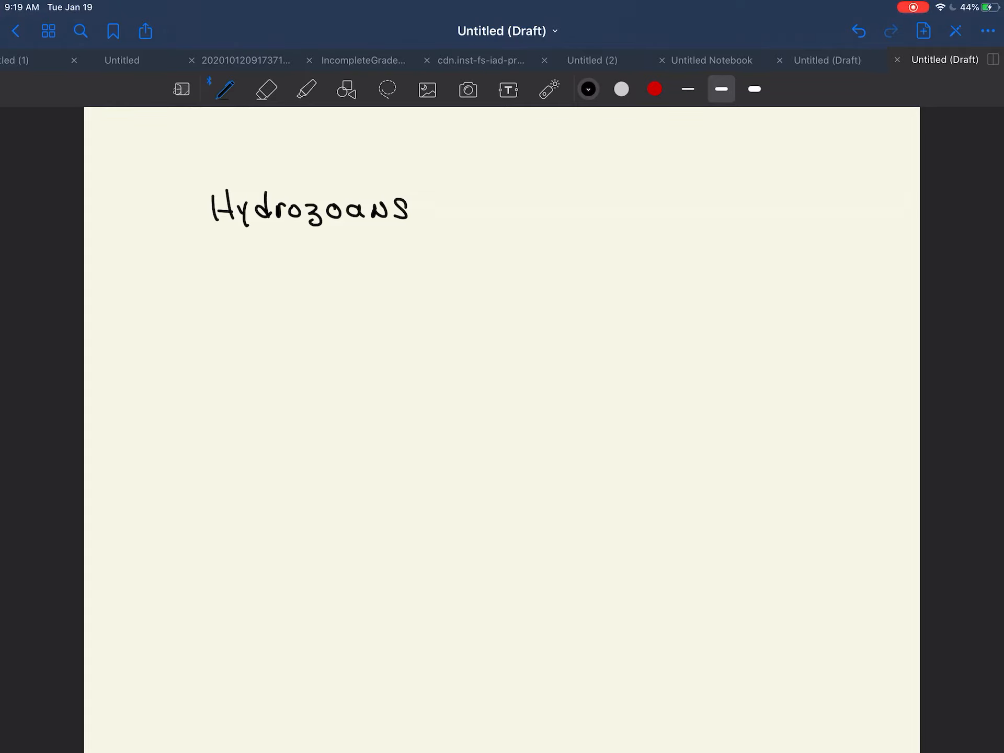
drag(328, 253, 328, 276)
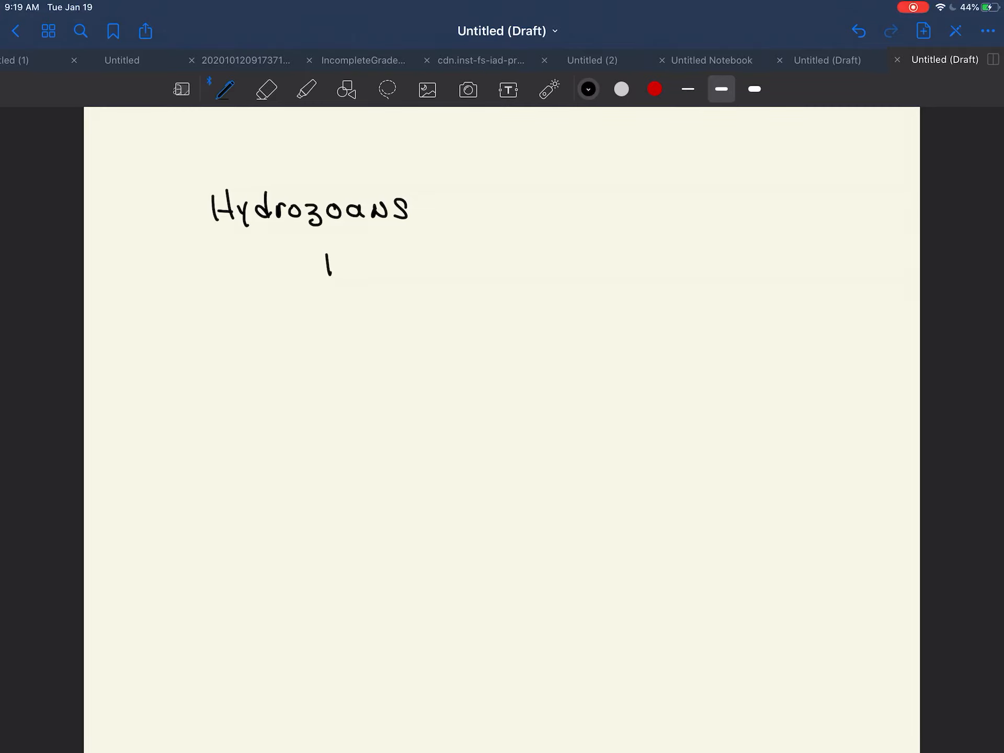
drag(323, 262, 397, 262)
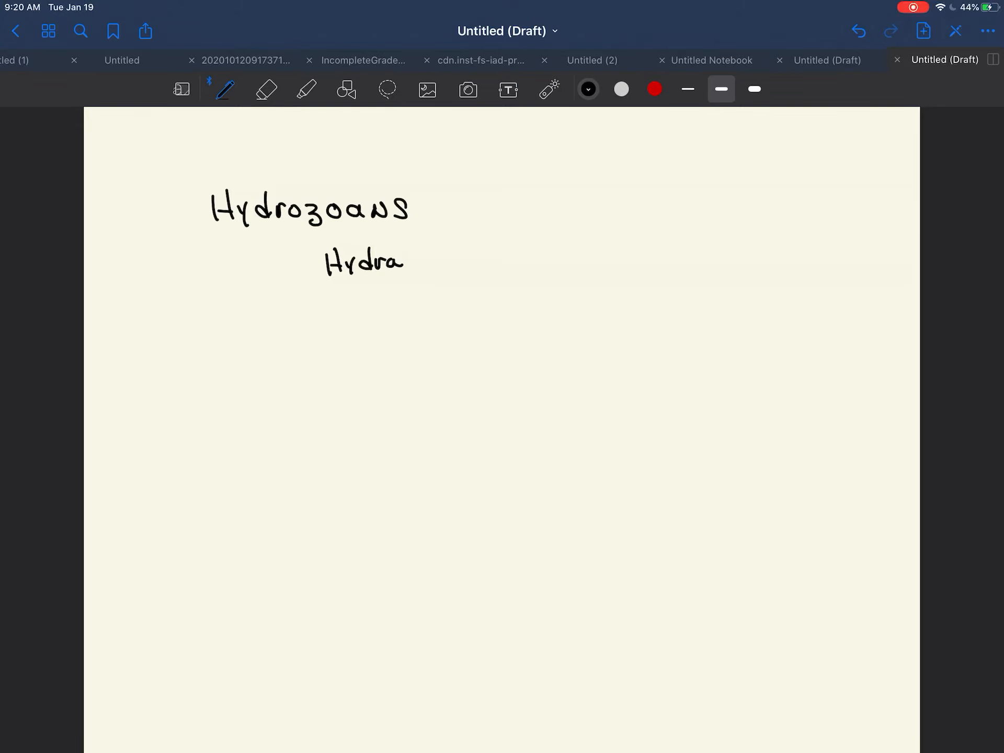
drag(422, 262, 499, 262)
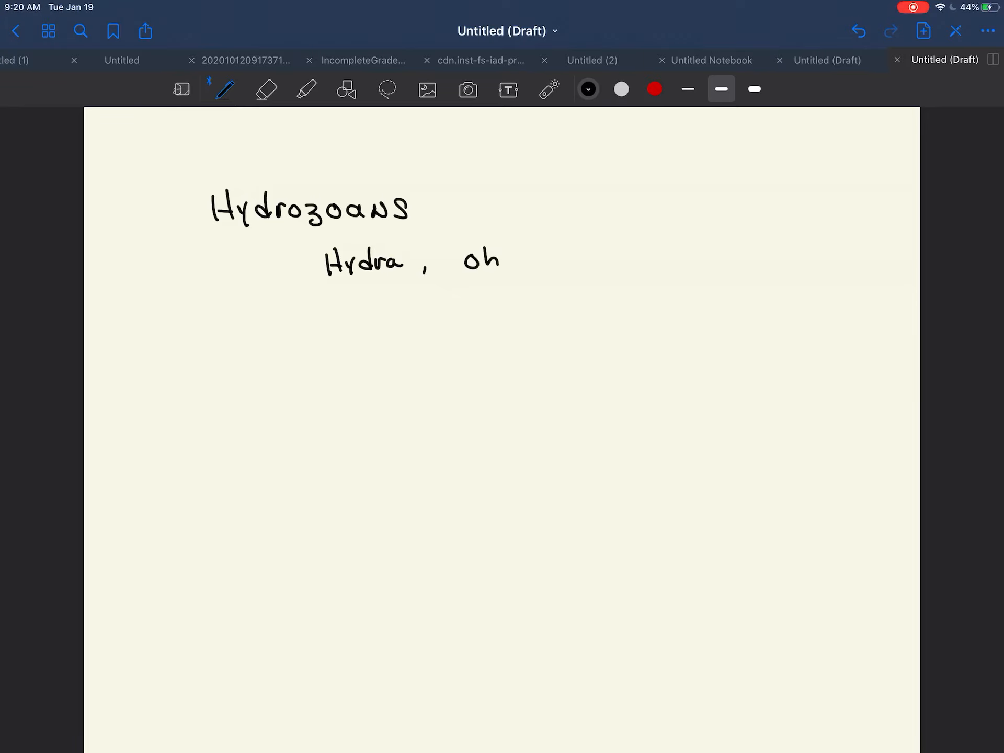
text(obelia (colony polyps)
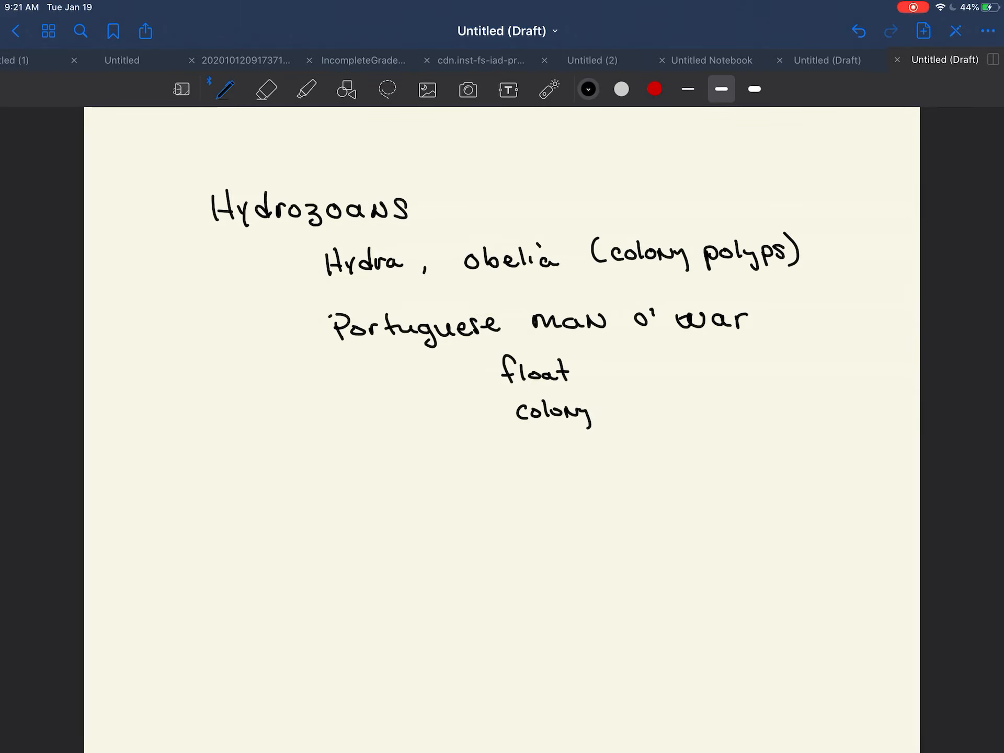
Write 'colony & polyps' under 'float' for the Portuguese man o' war, then view the previous page.
text(& poly)
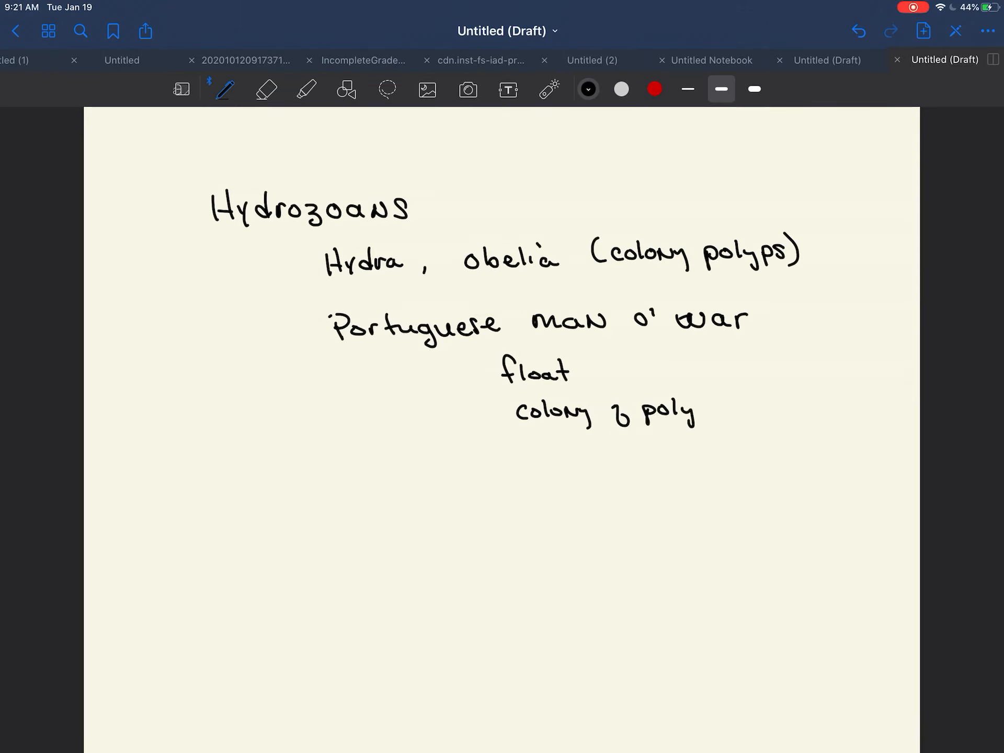
drag(691, 403, 730, 428)
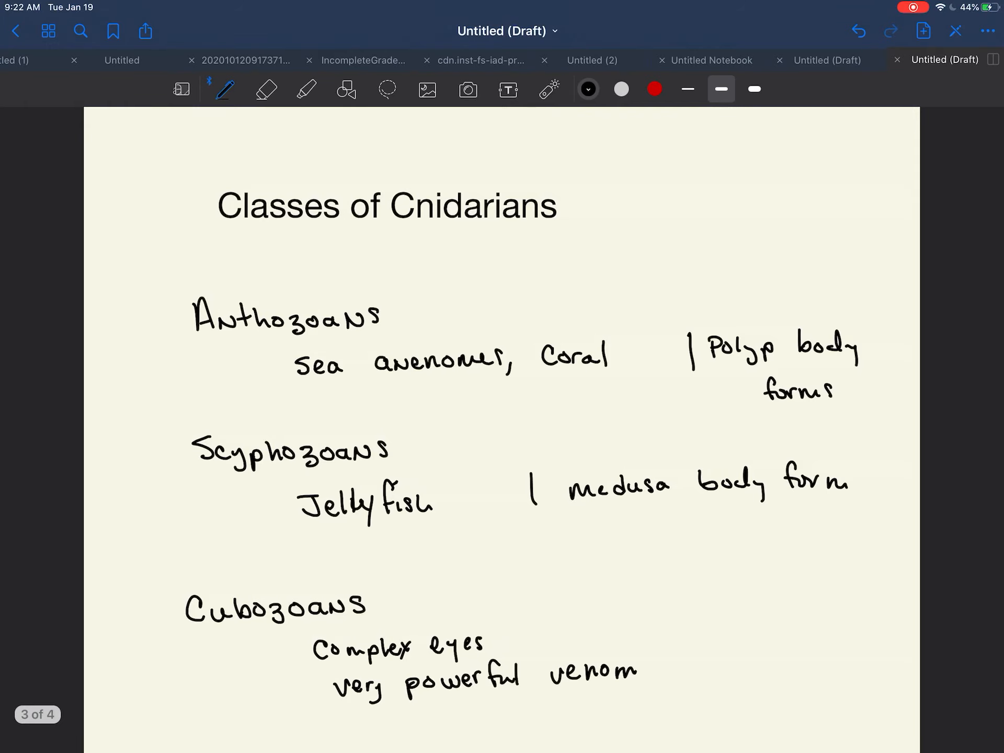
scroll(right, 3)
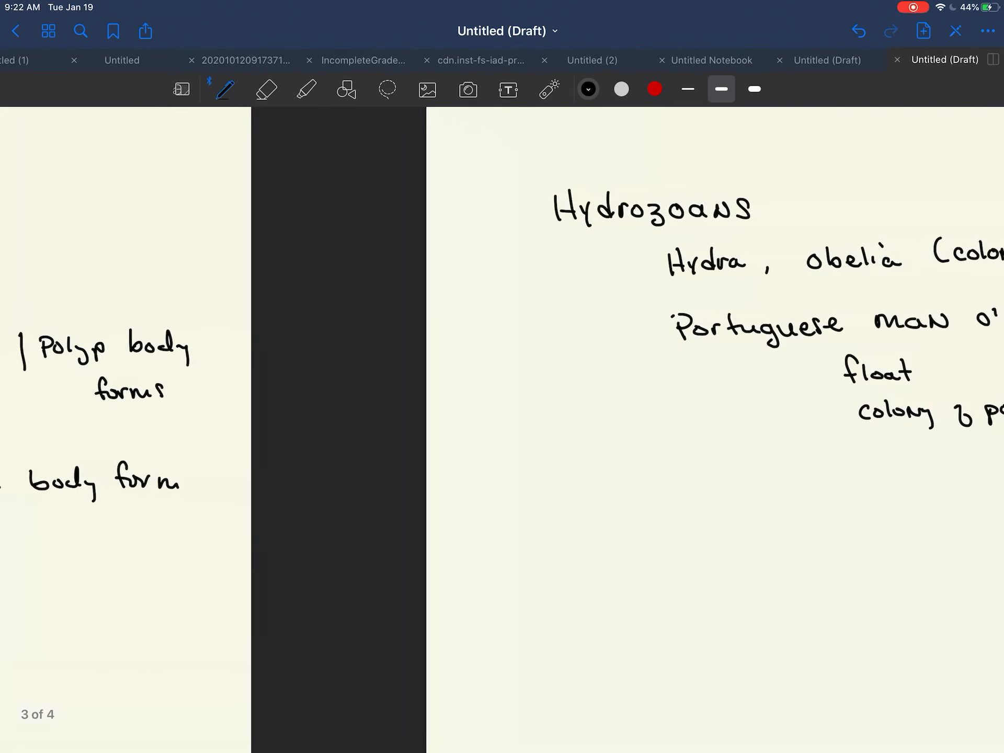